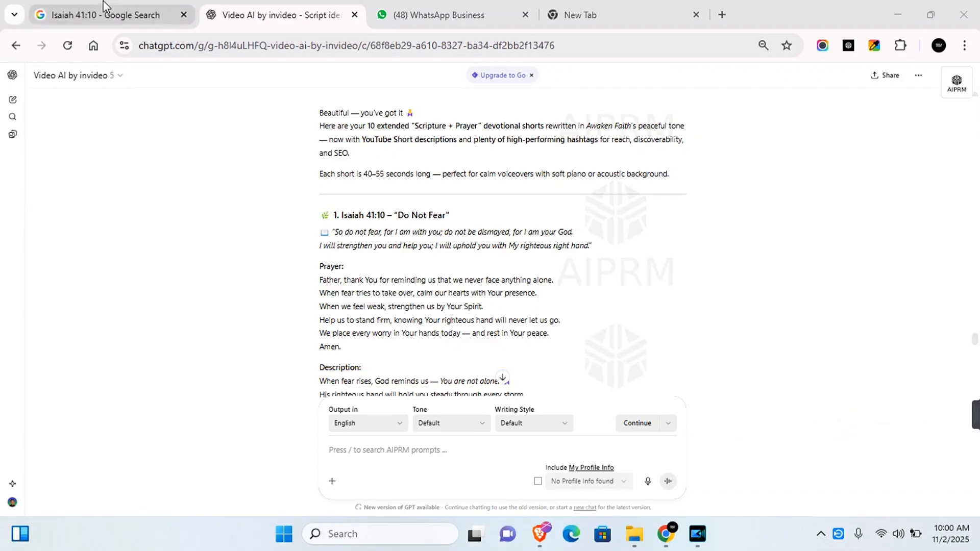
Check the Isaiah 41:10 search results tab, then return to the ChatGPT conversation tab
{"action": "left_click", "coordinate": [102, 14]}
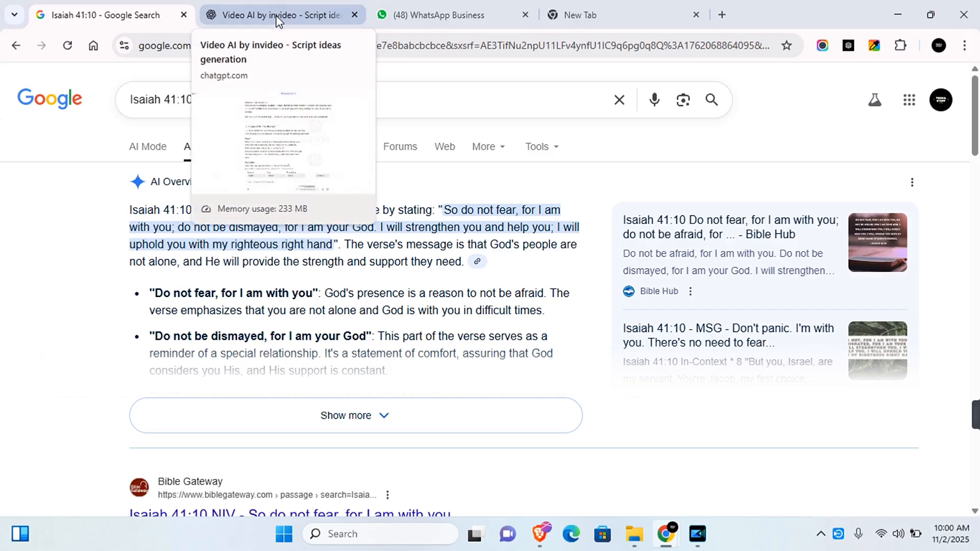
{"action": "left_click", "coordinate": [279, 14]}
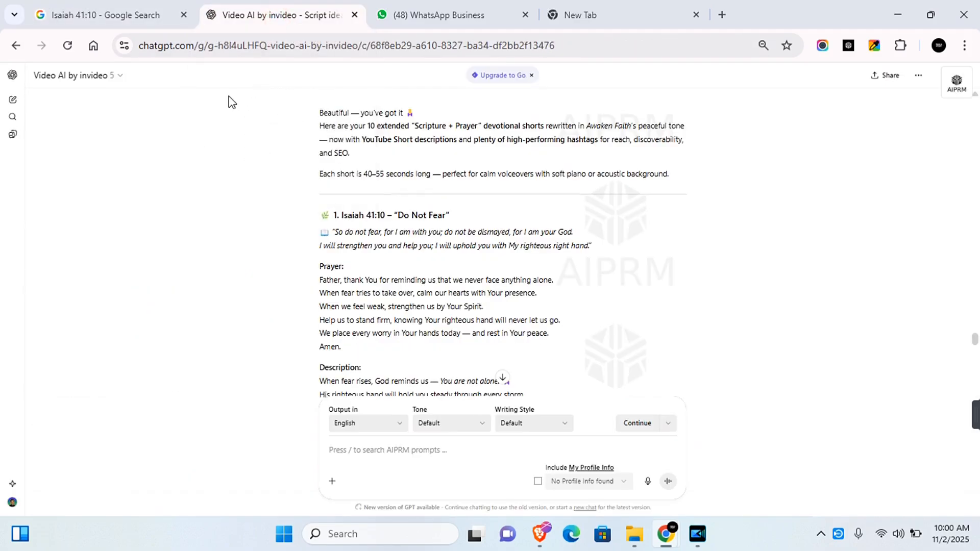
{"action": "mouse_move", "coordinate": [210, 189]}
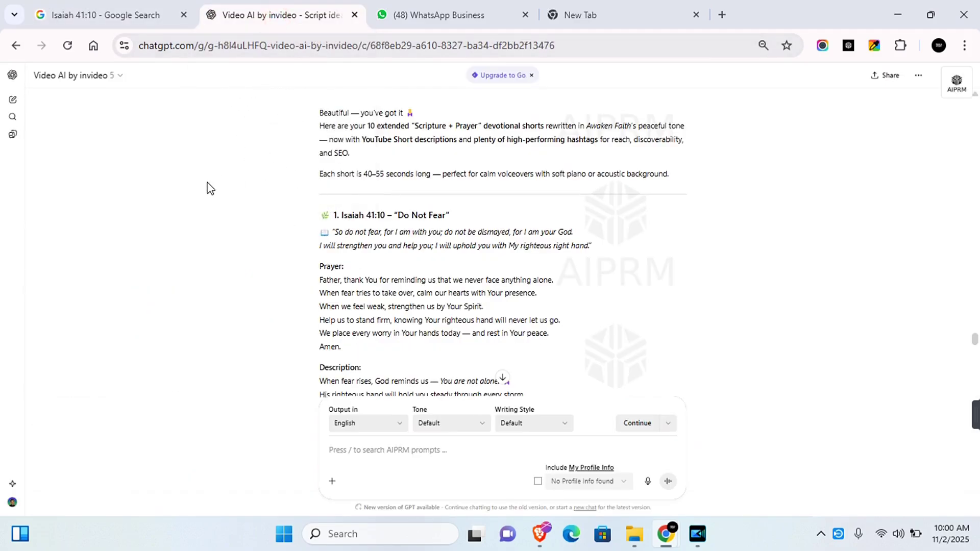
{"action": "mouse_move", "coordinate": [145, 287]}
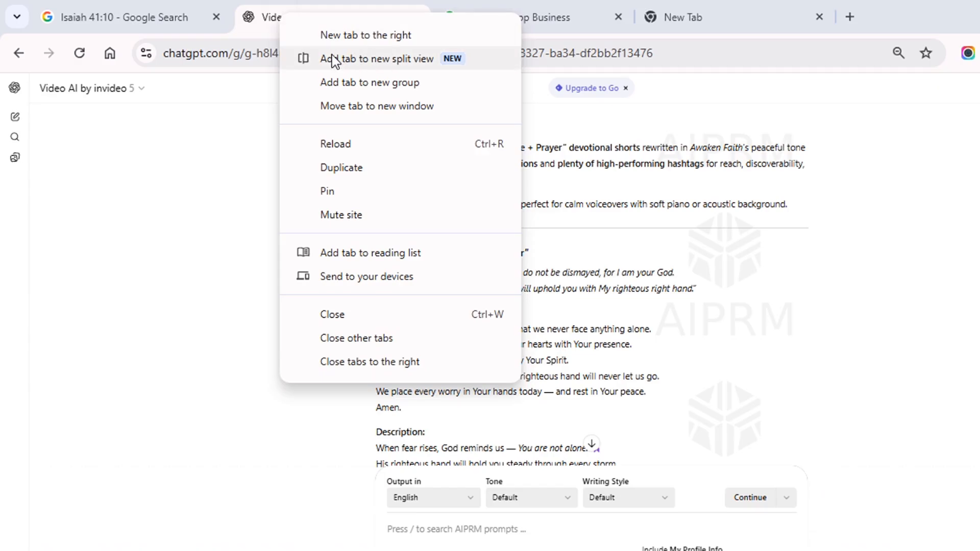
{"action": "mouse_move", "coordinate": [443, 71]}
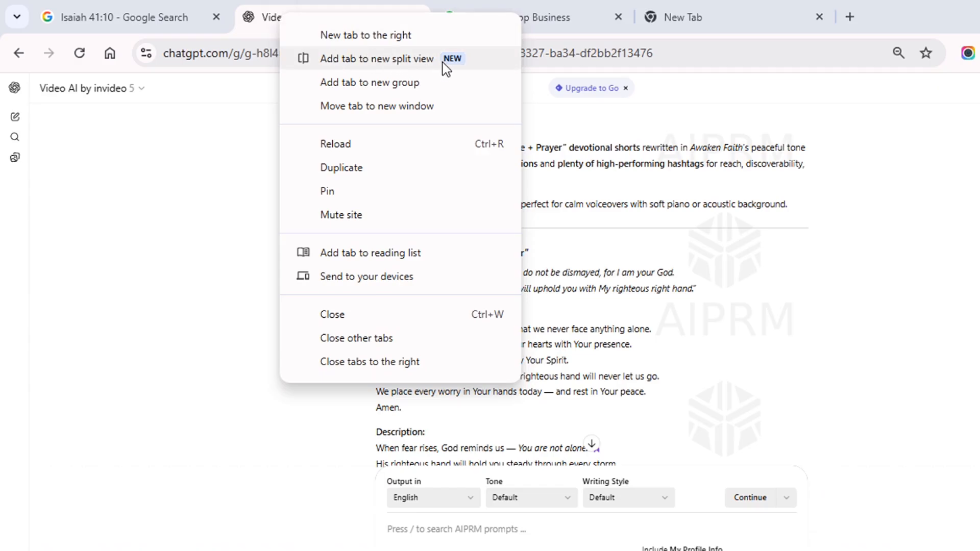
Add the ChatGPT tab to a new split view and pick the Isaiah 41:10 search page for the other half
{"action": "left_click", "coordinate": [376, 60]}
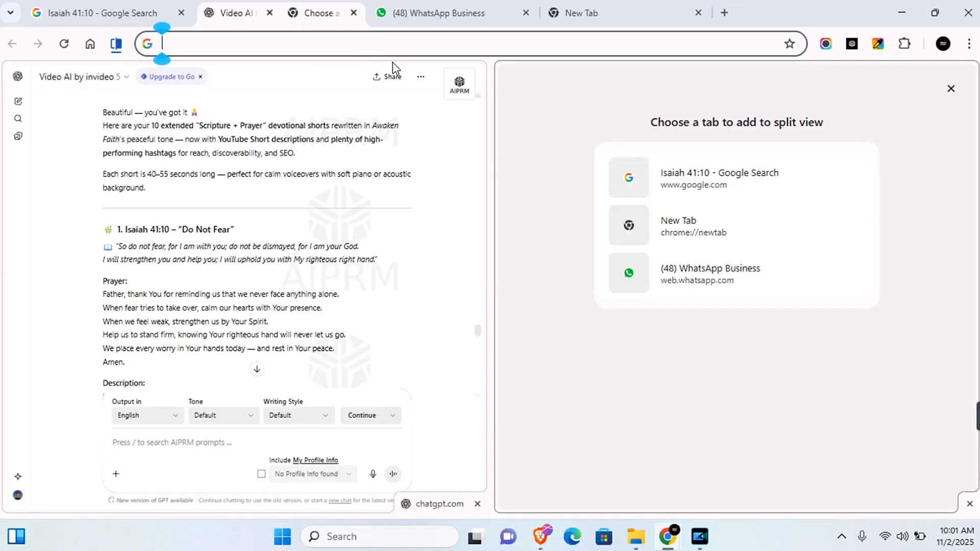
{"action": "mouse_move", "coordinate": [706, 176]}
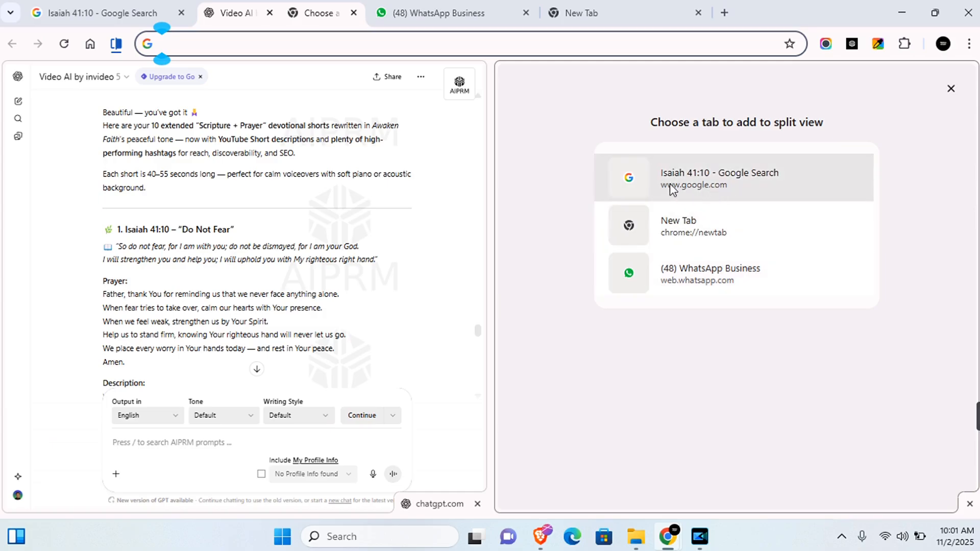
{"action": "mouse_move", "coordinate": [732, 195]}
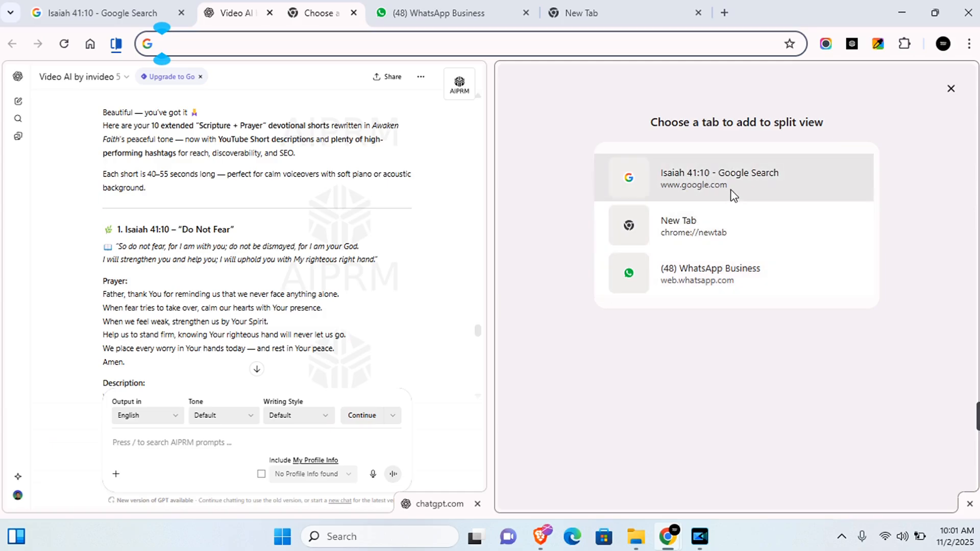
{"action": "left_click", "coordinate": [699, 173]}
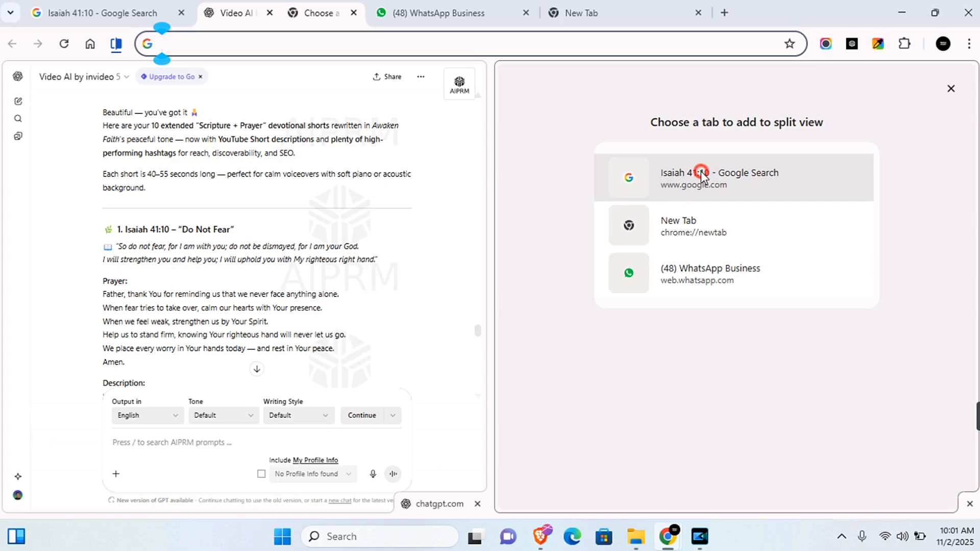
Confirm the Isaiah 41:10 search tab in the split view and close the stray empty New Tab
{"action": "left_click", "coordinate": [699, 172]}
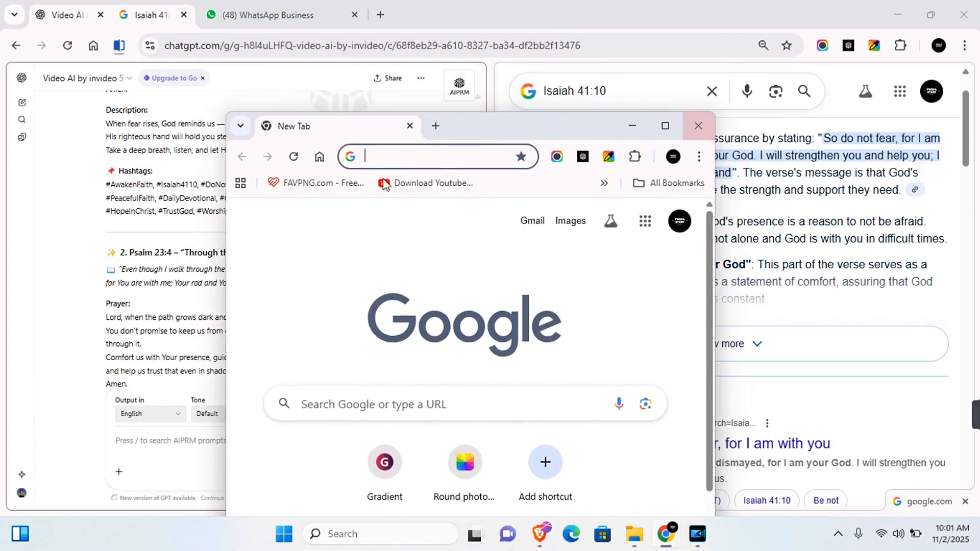
{"action": "left_click", "coordinate": [698, 126]}
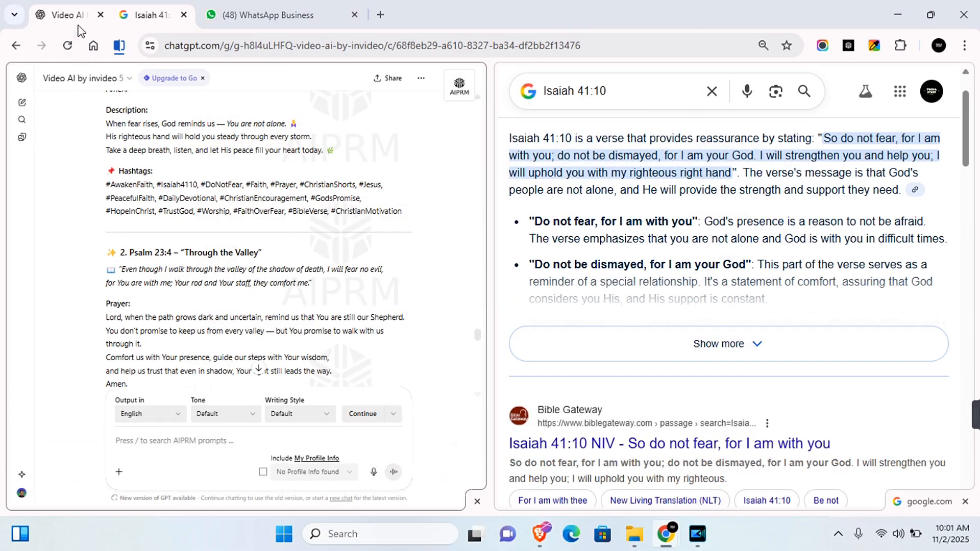
Reverse the split view so Isaiah 41:10 results sit left and ChatGPT right
{"action": "right_click", "coordinate": [66, 16]}
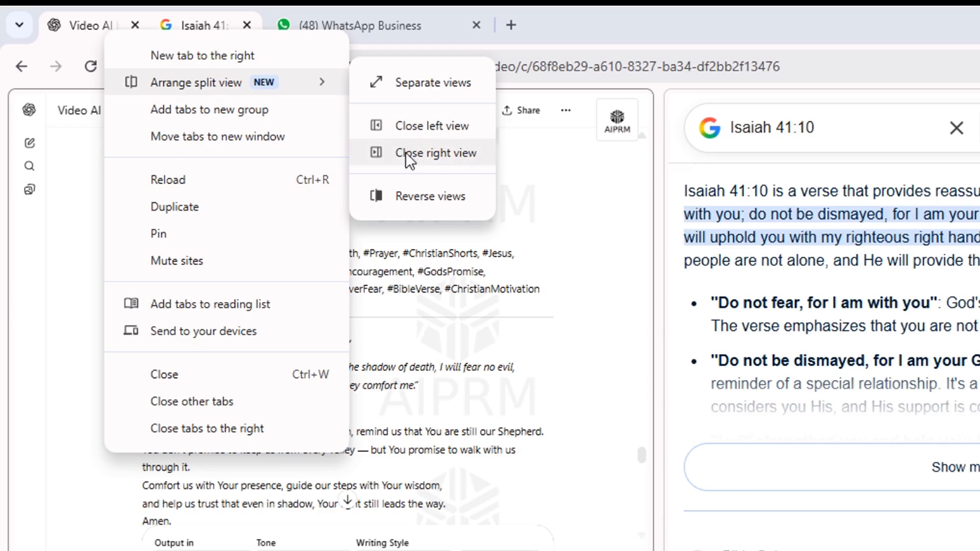
{"action": "mouse_move", "coordinate": [458, 202]}
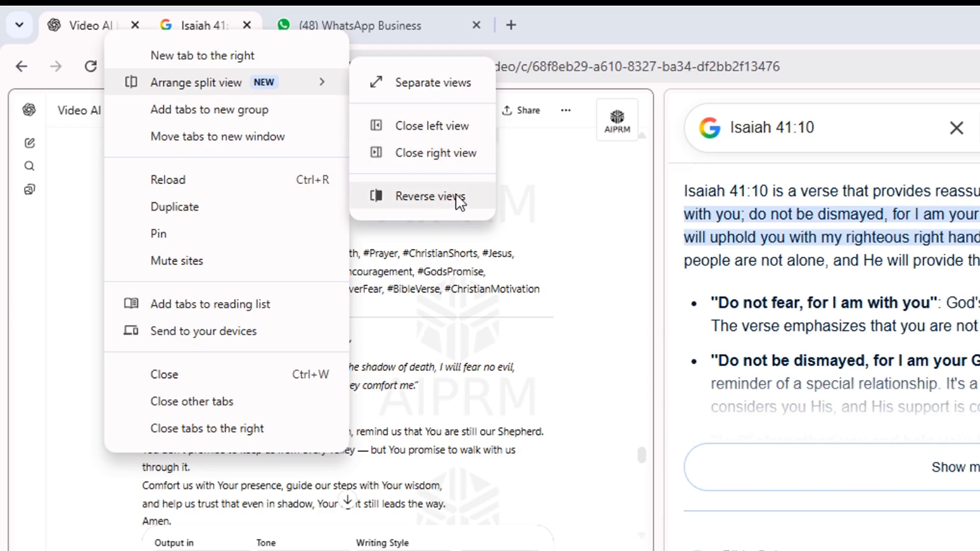
{"action": "left_click", "coordinate": [429, 197]}
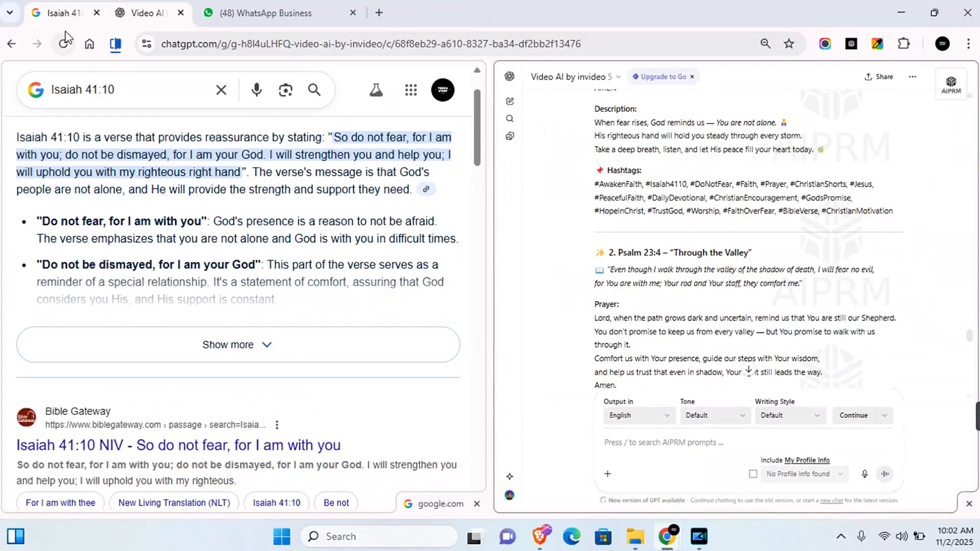
Separate the split view back into individual ChatGPT and Isaiah 41:10 tabs
{"action": "right_click", "coordinate": [66, 14]}
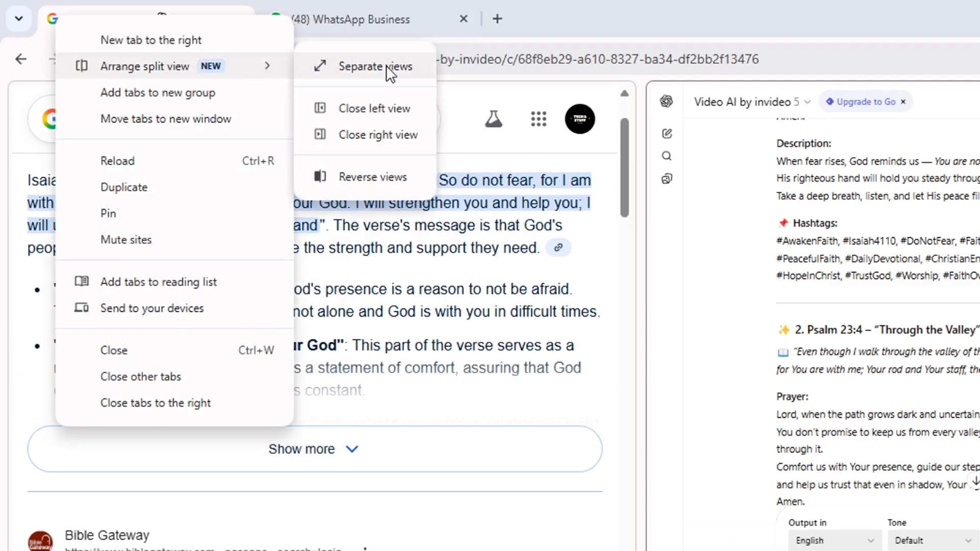
{"action": "left_click", "coordinate": [374, 66]}
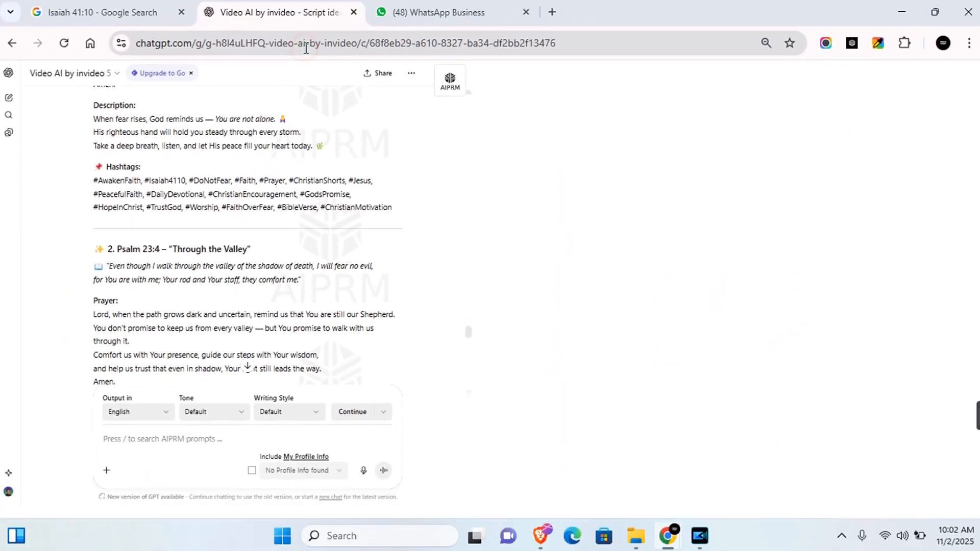